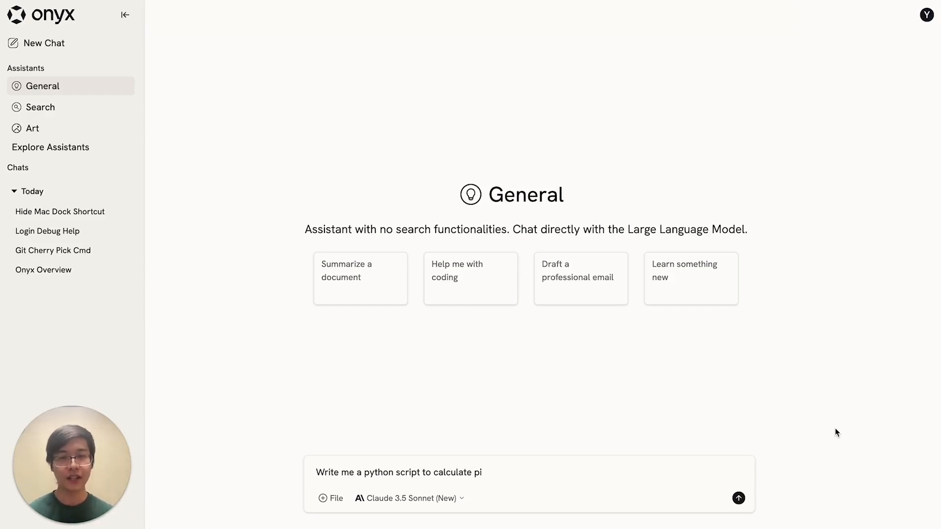
Ask the General assistant for a Python script to calculate pi and read its Leibniz and Monte Carlo answer.
{"action": "left_click", "coordinate": [408, 498]}
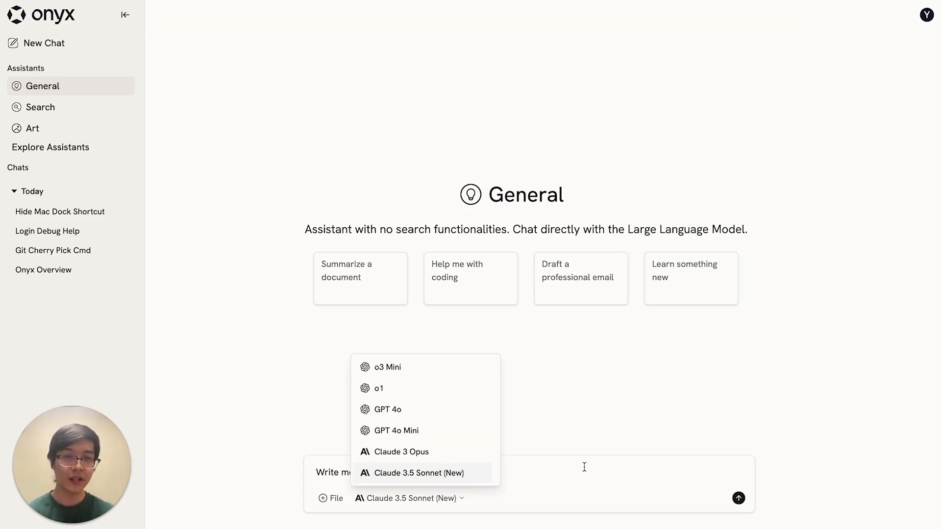
{"action": "type", "text": "Write me a python script to calculate pi"}
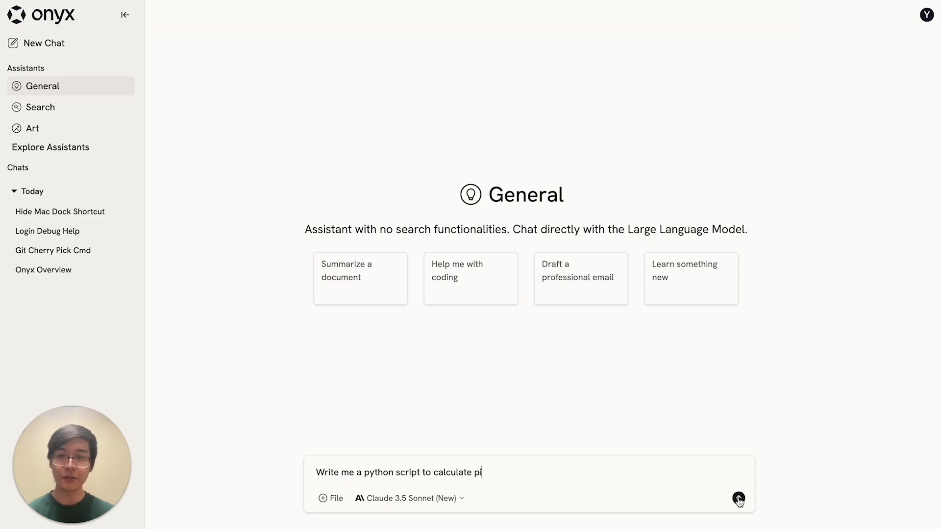
{"action": "left_click", "coordinate": [739, 498]}
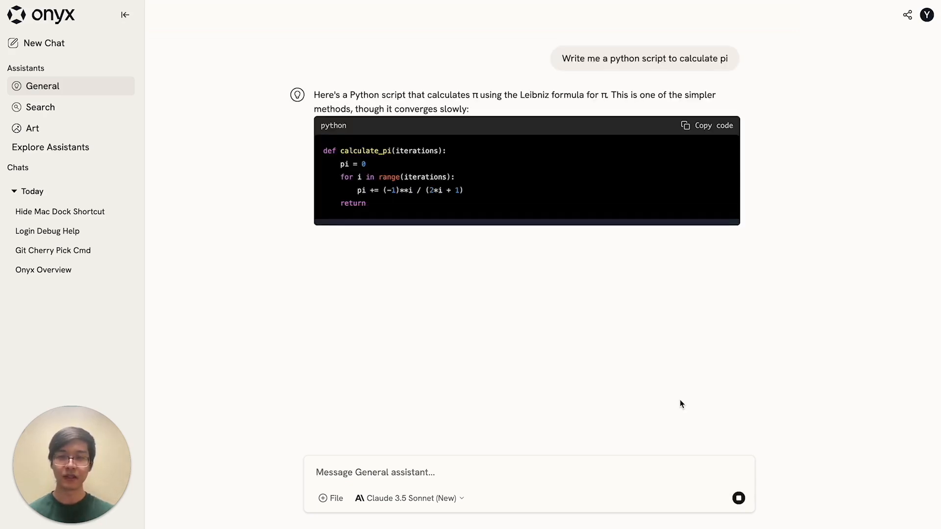
{"action": "scroll", "scroll_direction": "down", "scroll_amount": 3}
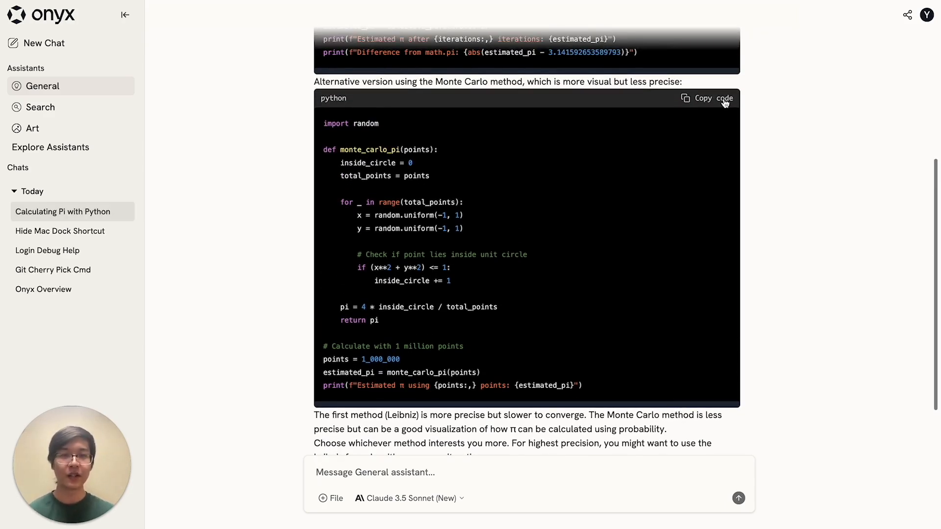
{"action": "scroll", "scroll_direction": "down", "scroll_amount": 3}
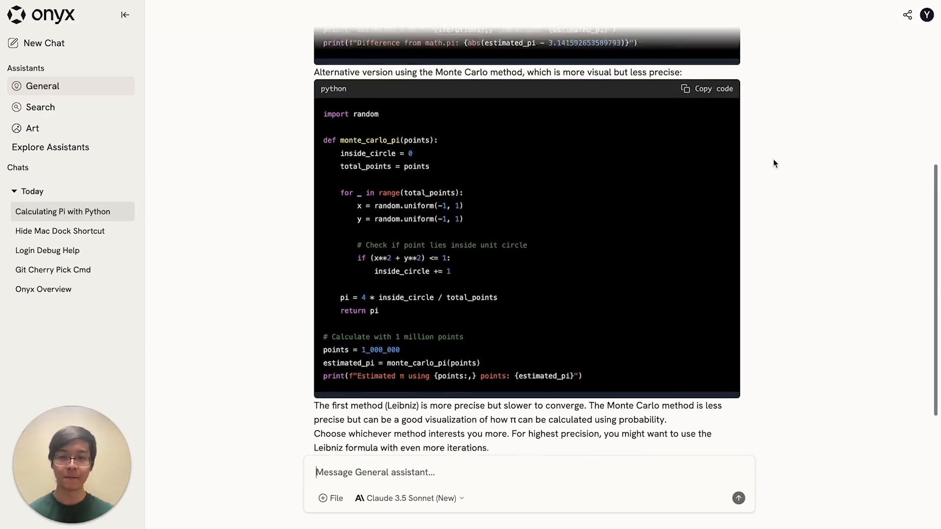
{"action": "scroll", "scroll_direction": "down", "scroll_amount": 3}
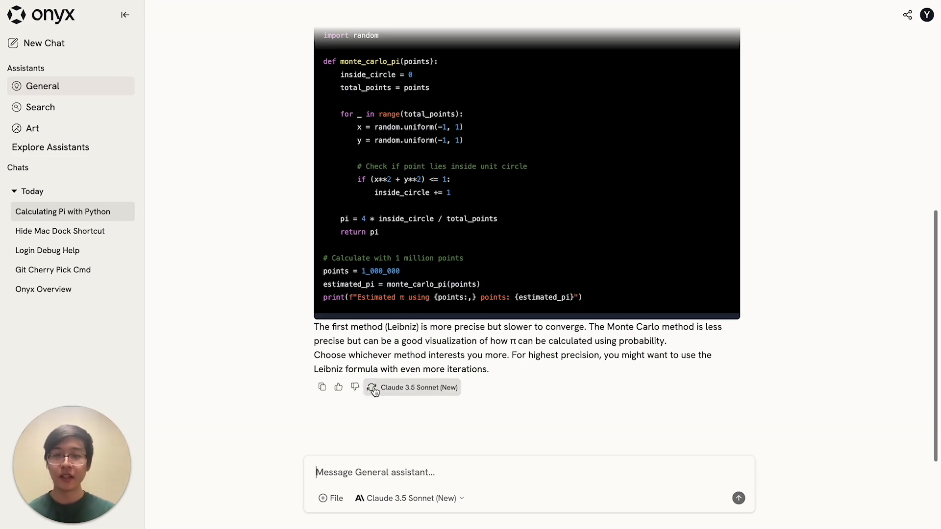
{"action": "left_click", "coordinate": [372, 387]}
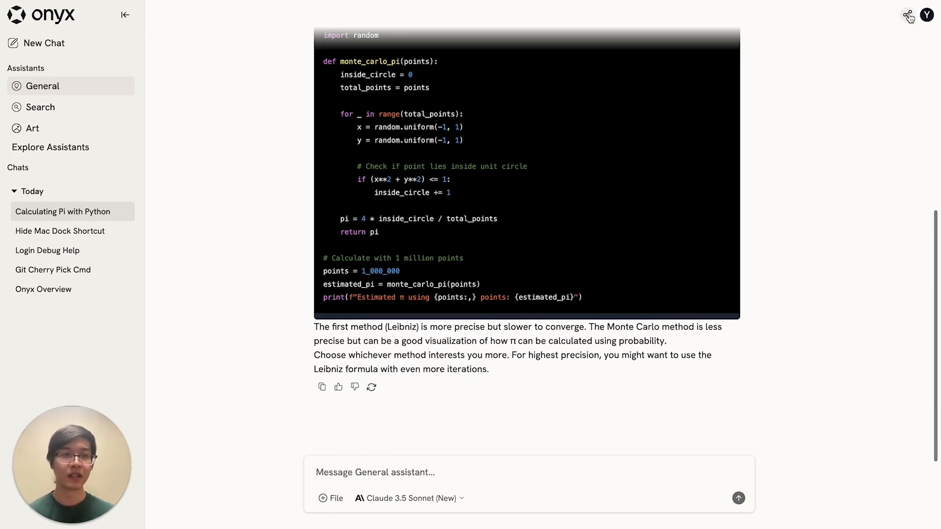
View the sharing options for the chat and dismiss the share link window.
{"action": "left_click", "coordinate": [907, 15]}
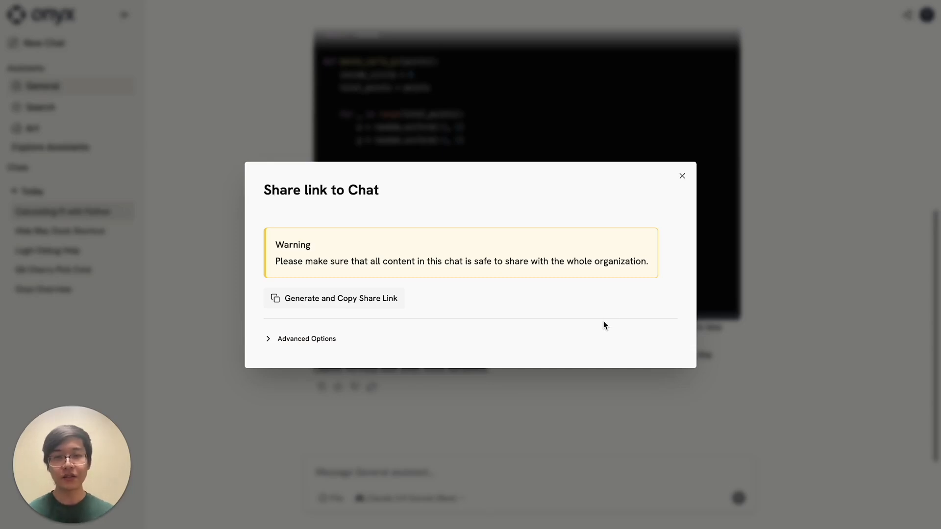
{"action": "mouse_move", "coordinate": [646, 281]}
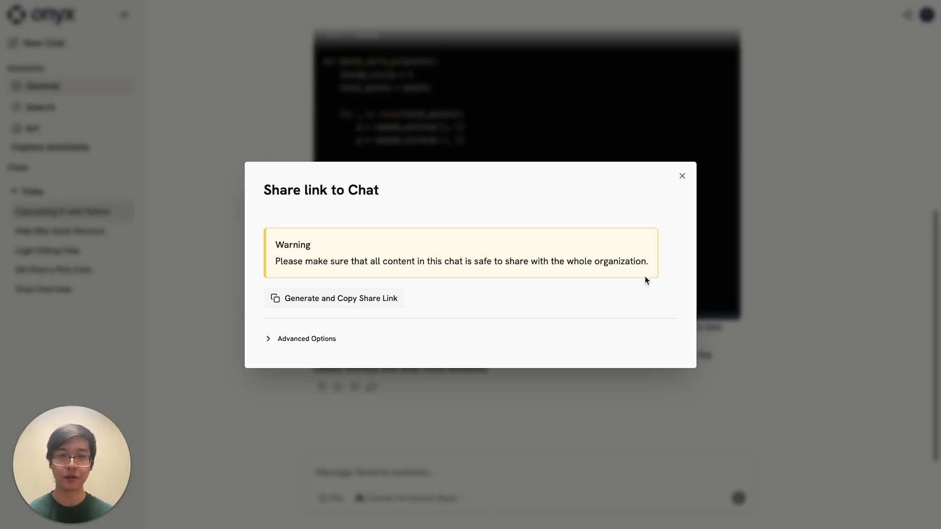
{"action": "left_click", "coordinate": [682, 175]}
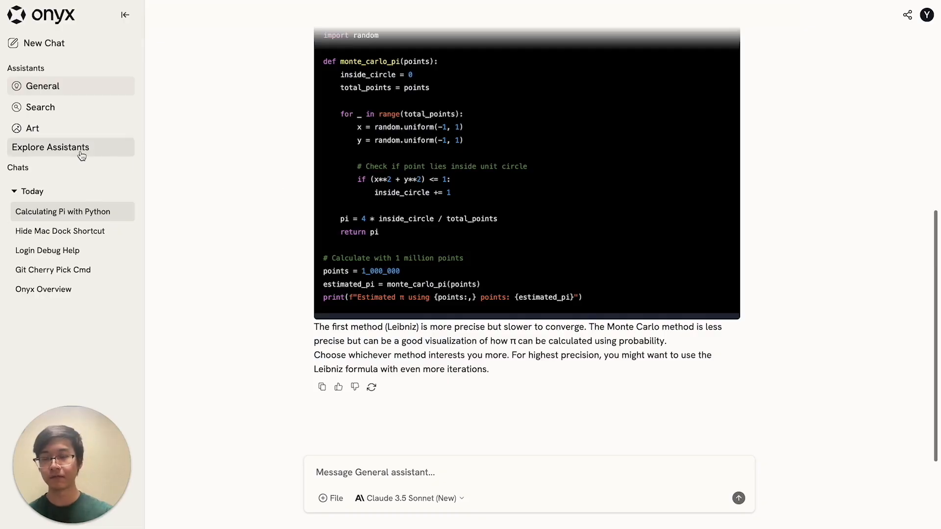
From Explore Assistants, choose Edit on the Internet AI assistant card.
{"action": "left_click", "coordinate": [50, 147]}
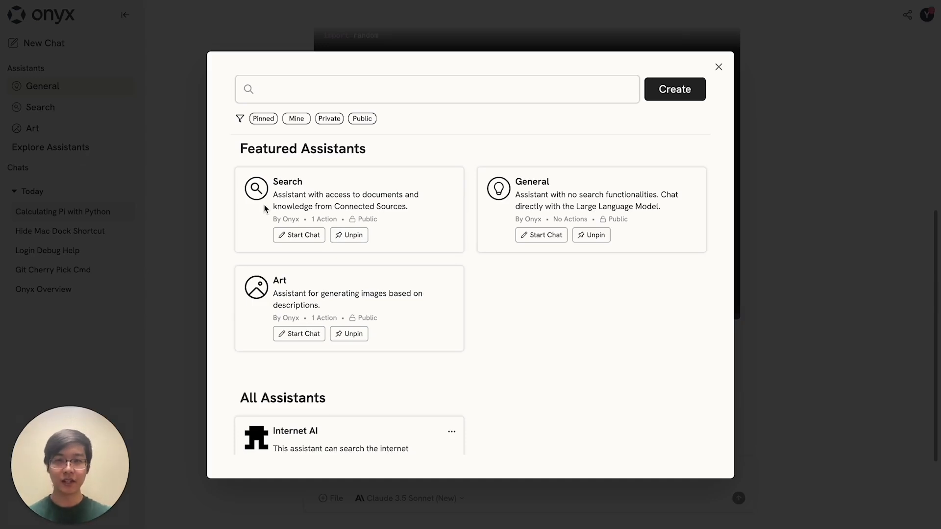
{"action": "mouse_move", "coordinate": [227, 272]}
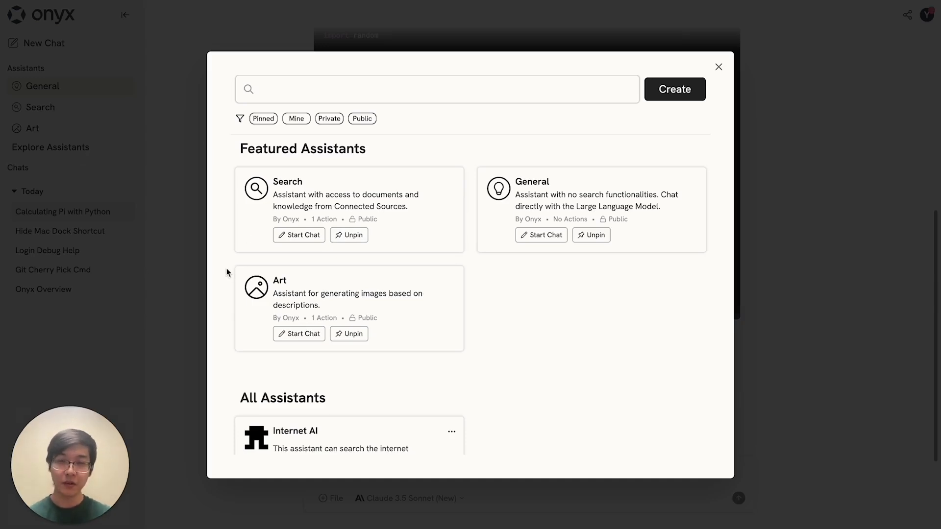
{"action": "left_click", "coordinate": [451, 432]}
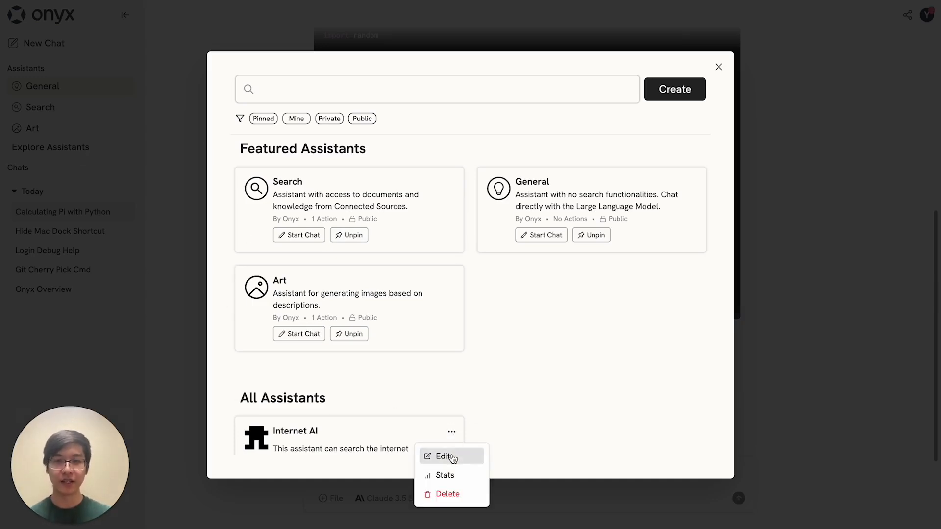
{"action": "left_click", "coordinate": [444, 457]}
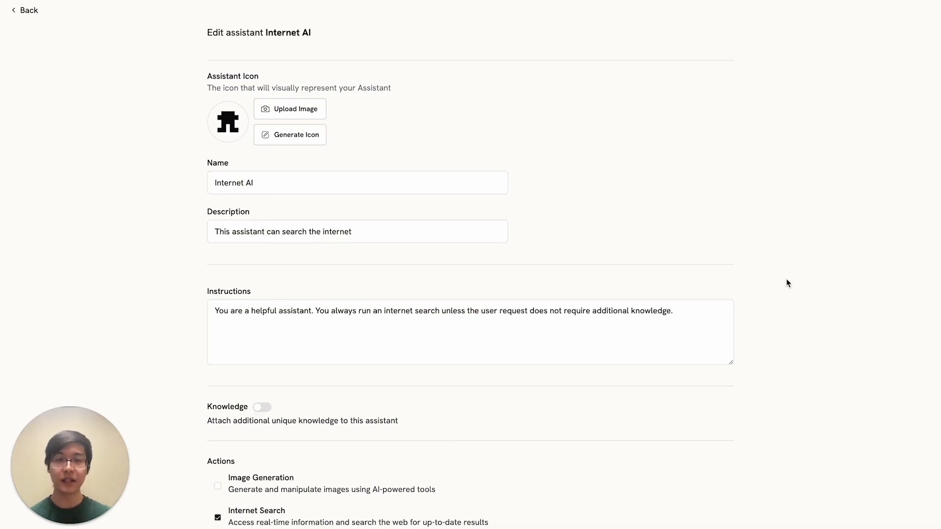
Toggle the assistant's attached knowledge on and back off.
{"action": "scroll", "scroll_direction": "down", "scroll_amount": 3}
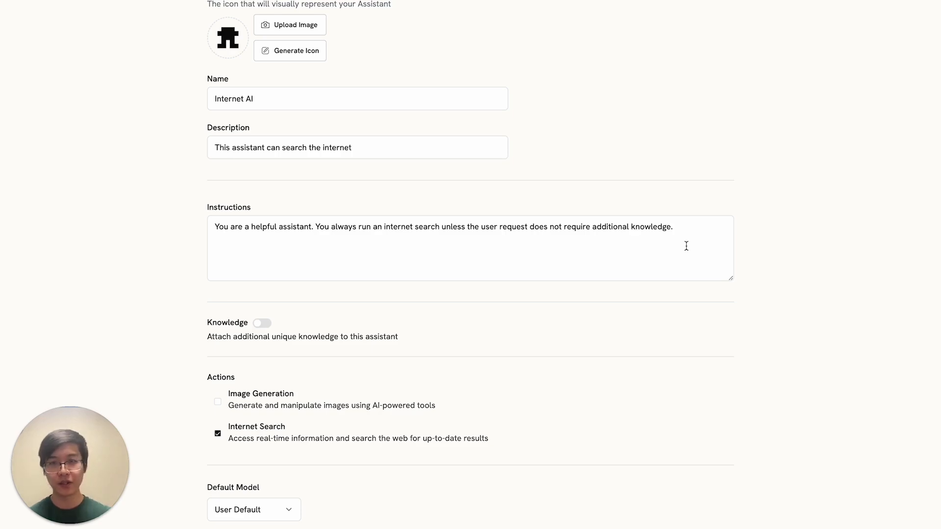
{"action": "mouse_move", "coordinate": [756, 240]}
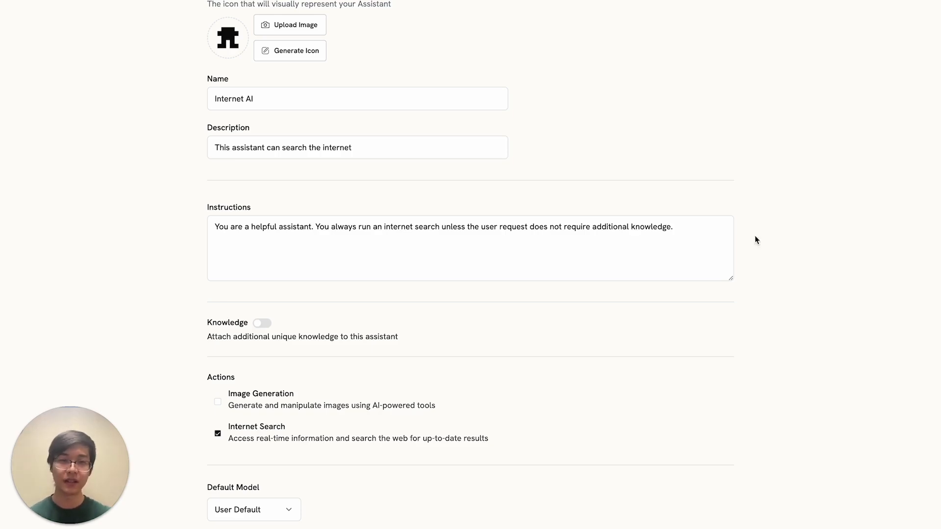
{"action": "left_click", "coordinate": [262, 322]}
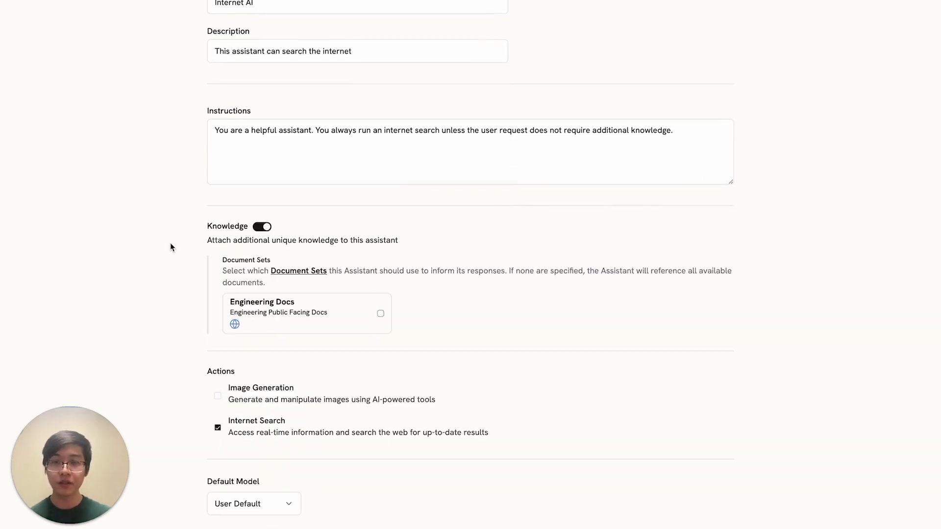
{"action": "scroll", "scroll_direction": "down", "scroll_amount": 3}
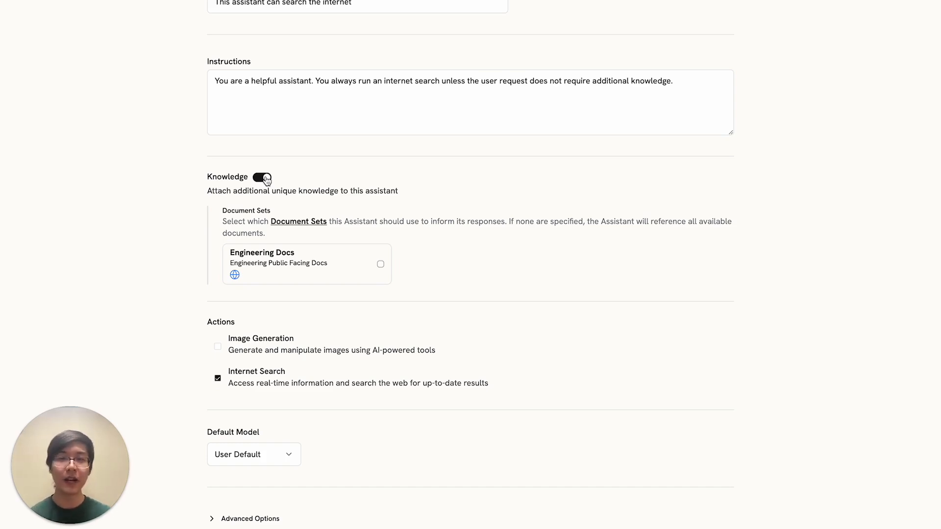
{"action": "left_click", "coordinate": [262, 178]}
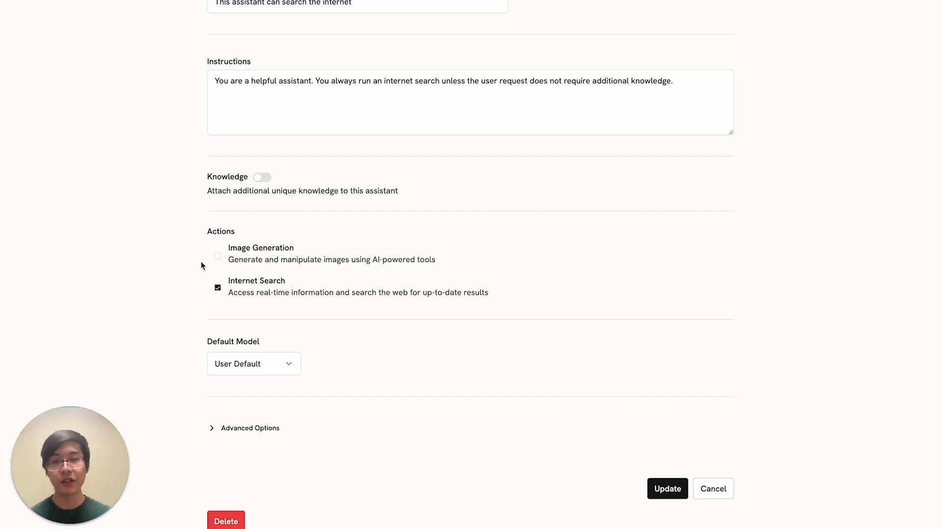
{"action": "mouse_move", "coordinate": [219, 359]}
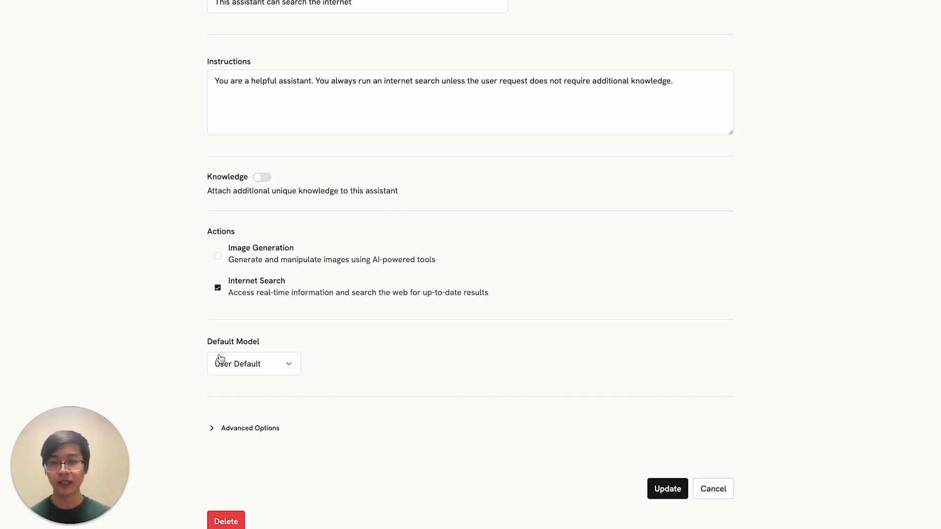
Make GPT 4o Mini the default model and update the assistant.
{"action": "left_click", "coordinate": [253, 363]}
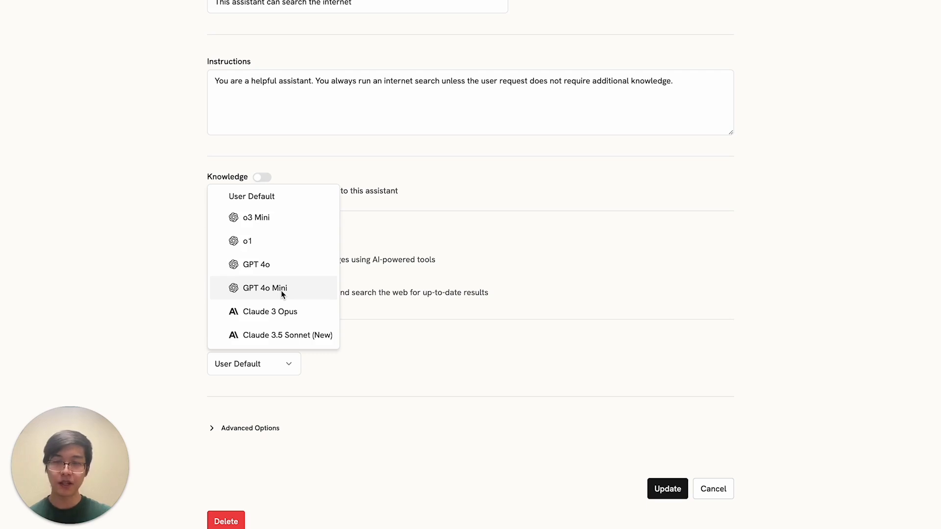
{"action": "left_click", "coordinate": [263, 287]}
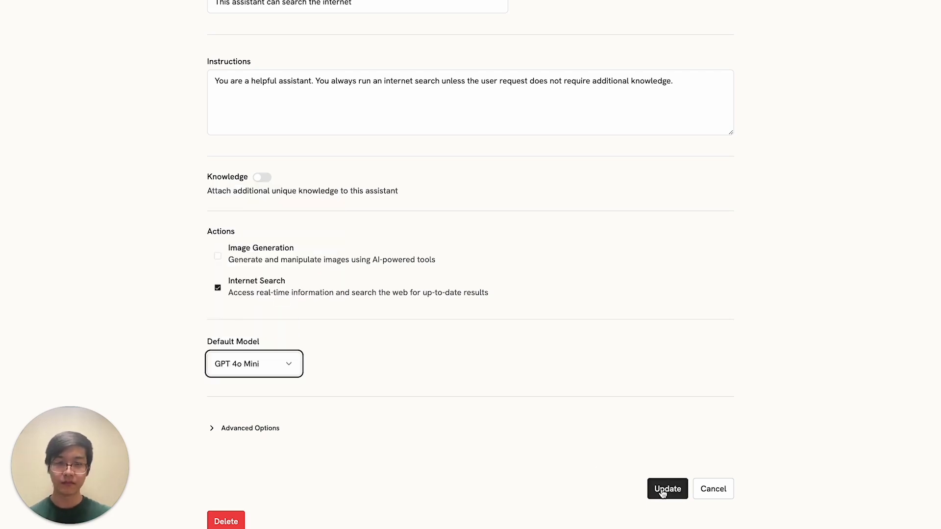
{"action": "left_click", "coordinate": [666, 488]}
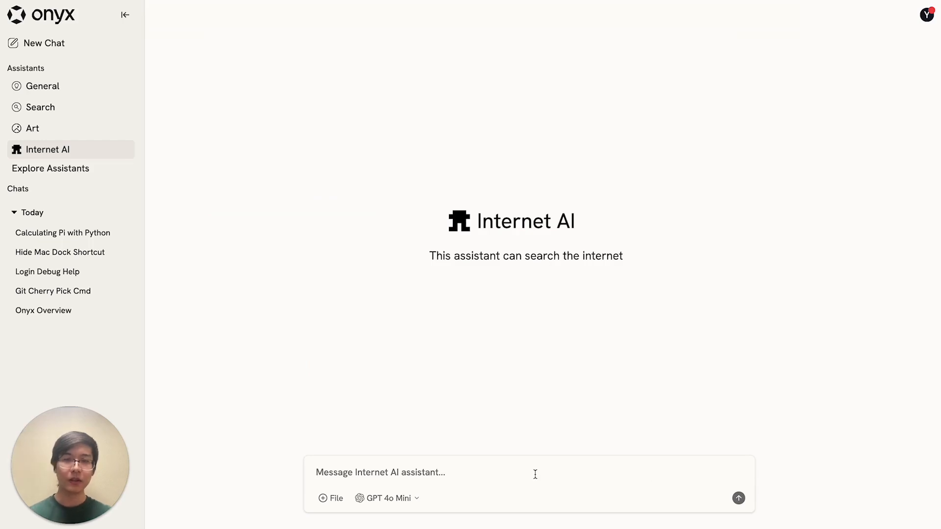
Ask 'What valuation is OpenAI hoping to raise at from Softbank?' and get the web-searched answer.
{"action": "type", "text": "What valuation is OpenAI hoping to raise at from Softbank?"}
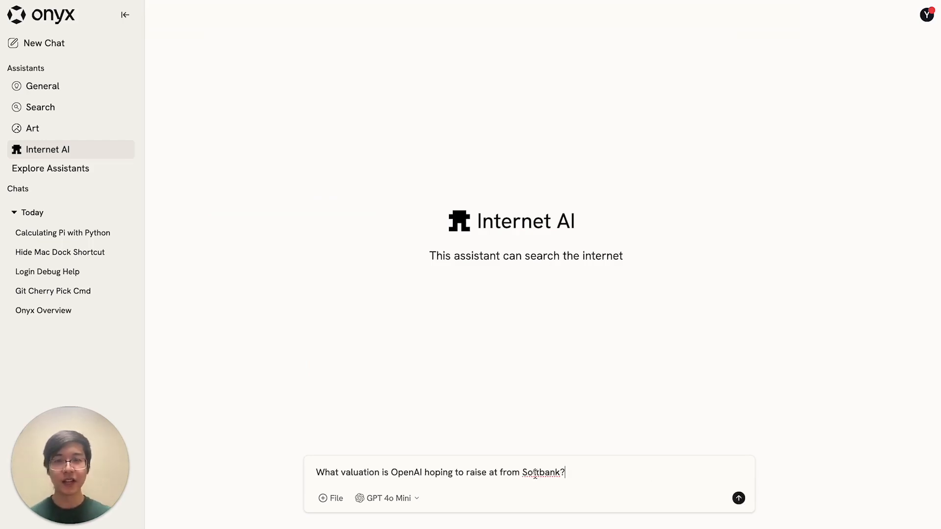
{"action": "left_click", "coordinate": [739, 498]}
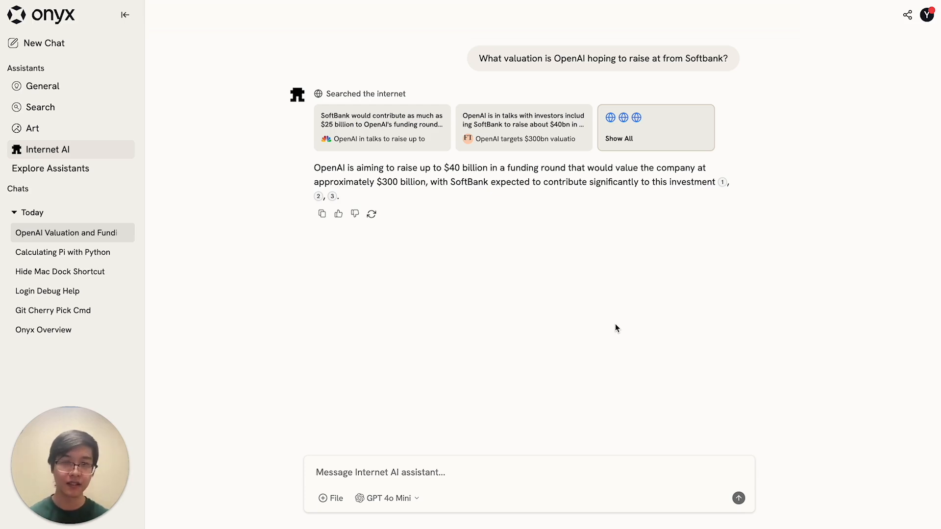
{"action": "left_click", "coordinate": [380, 473]}
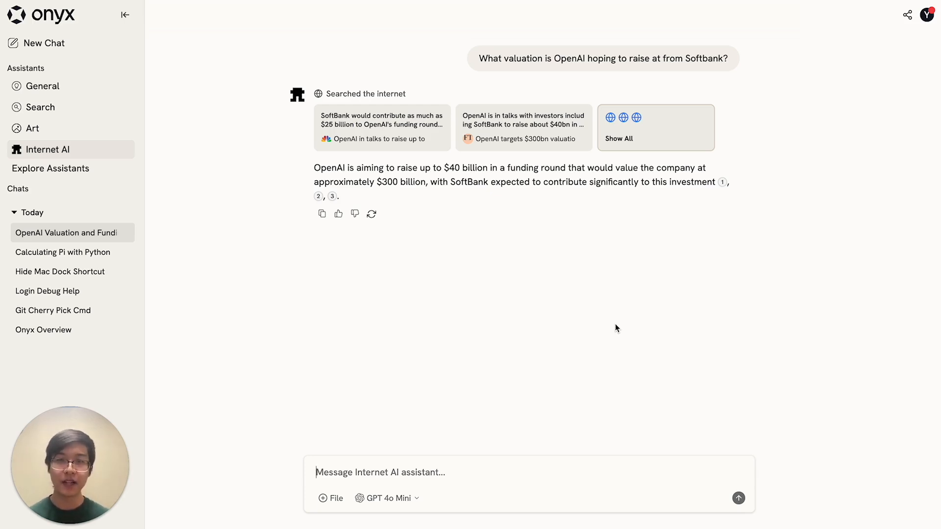